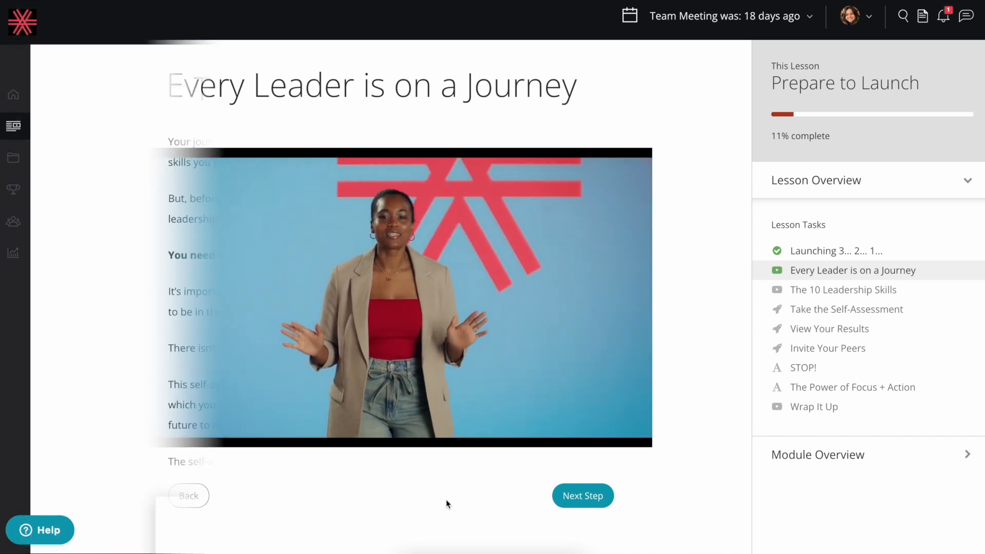
Advance past the lesson step and review the assessment results toward the action plan builder.
left_click(582, 495)
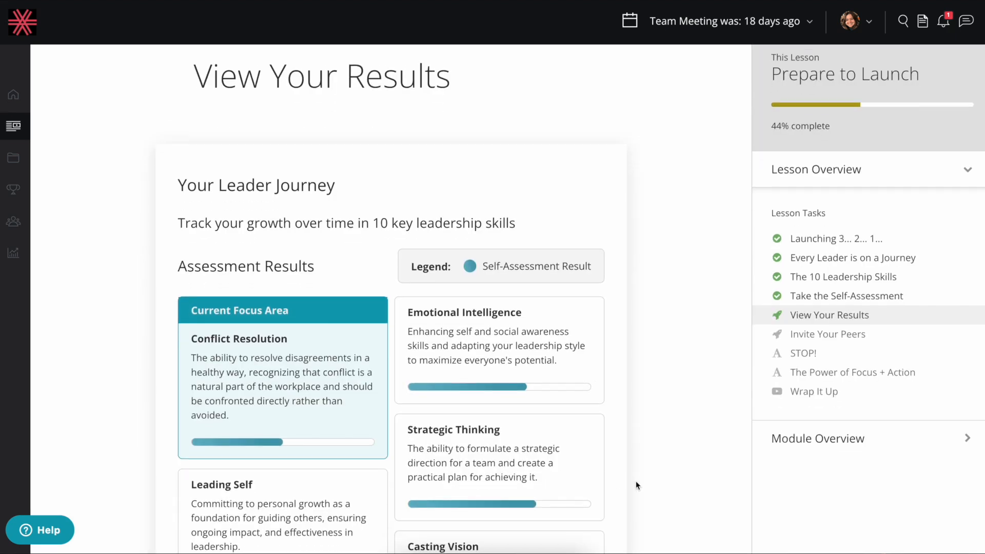
scroll("down", 3)
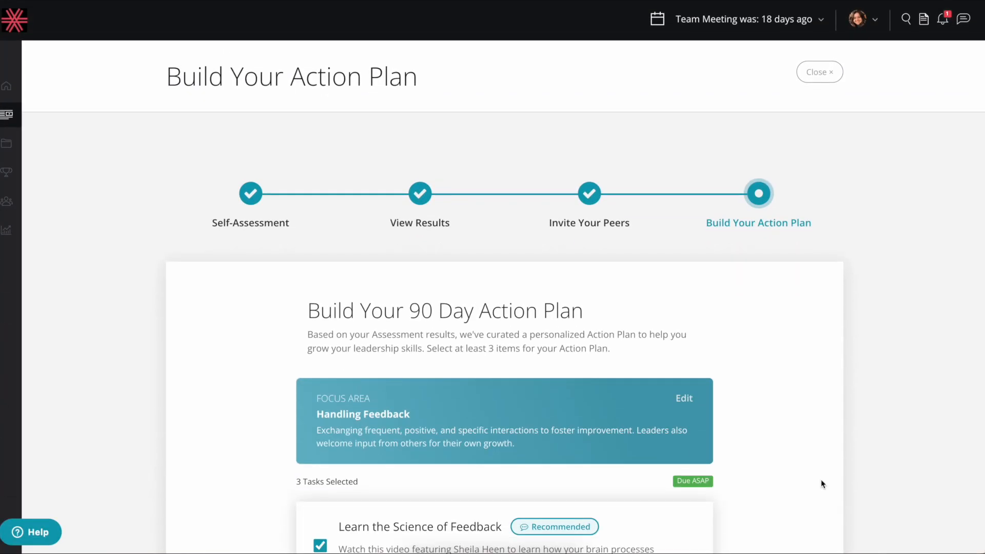
Add Plan and Practice to the Handling Feedback plan and view the Learn the Science of Feedback task.
scroll("down", 3)
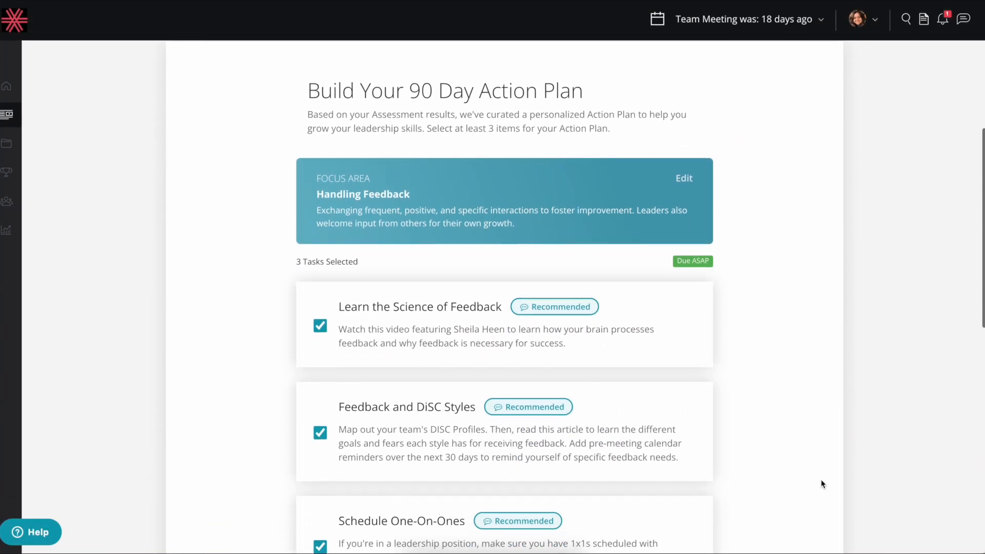
scroll("down", 3)
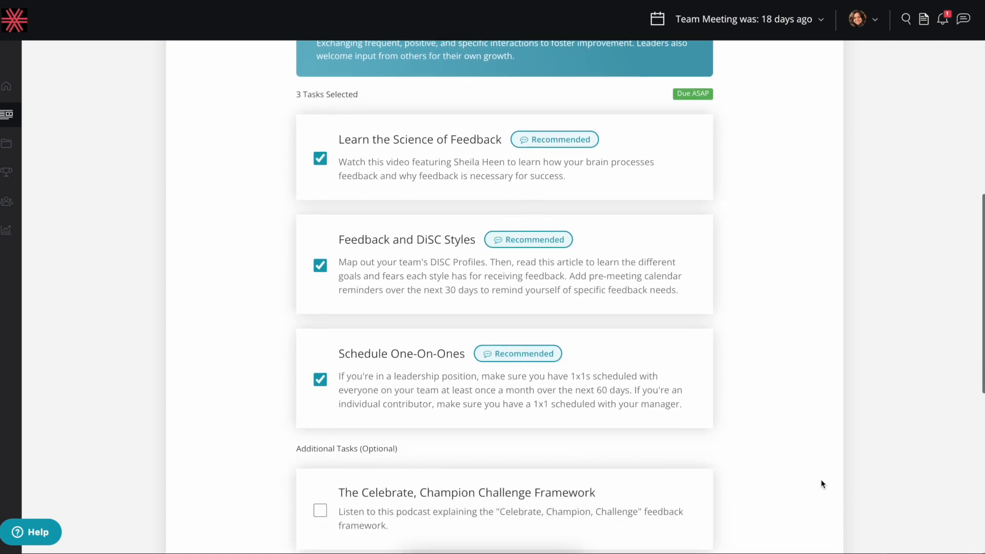
scroll("down", 3)
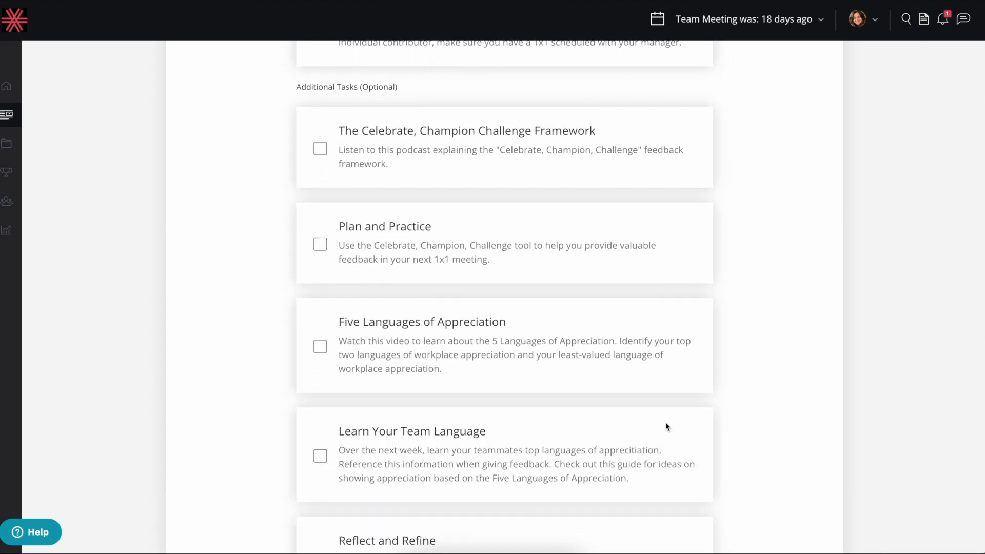
mouse_move(388, 272)
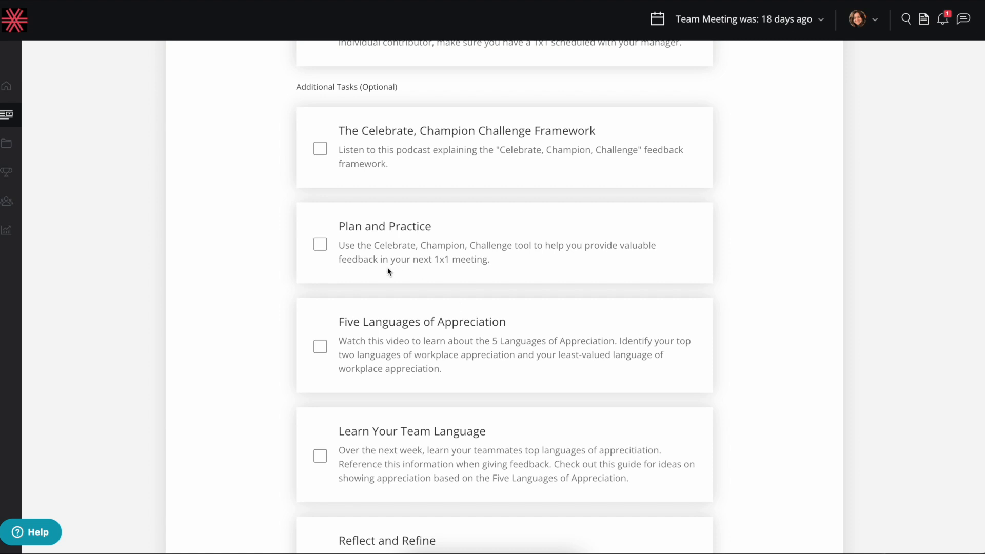
left_click(320, 244)
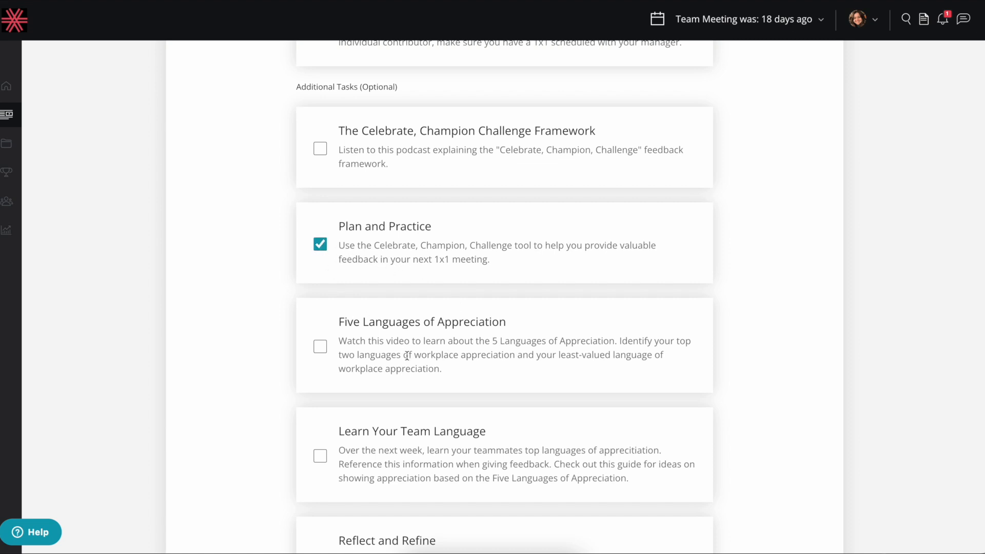
scroll("down", 3)
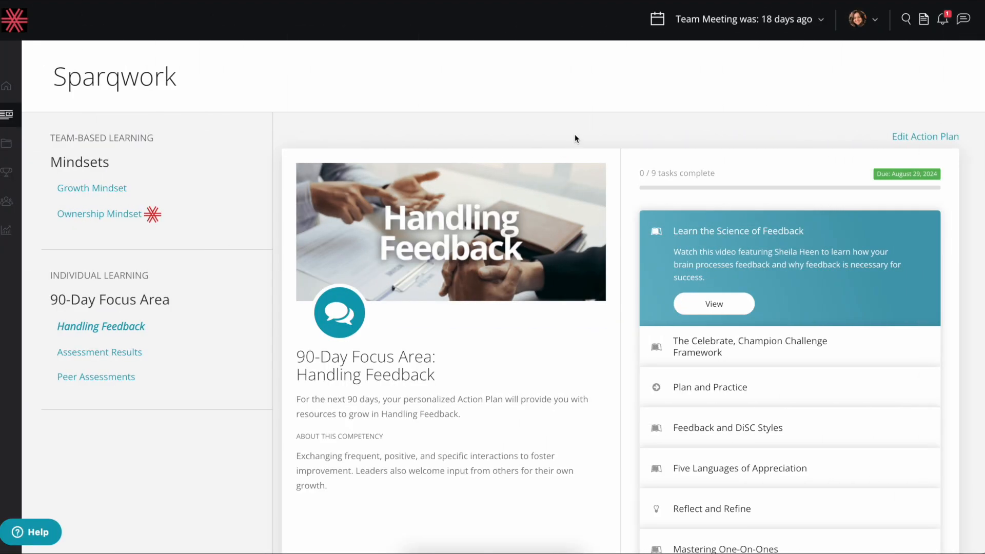
mouse_move(715, 255)
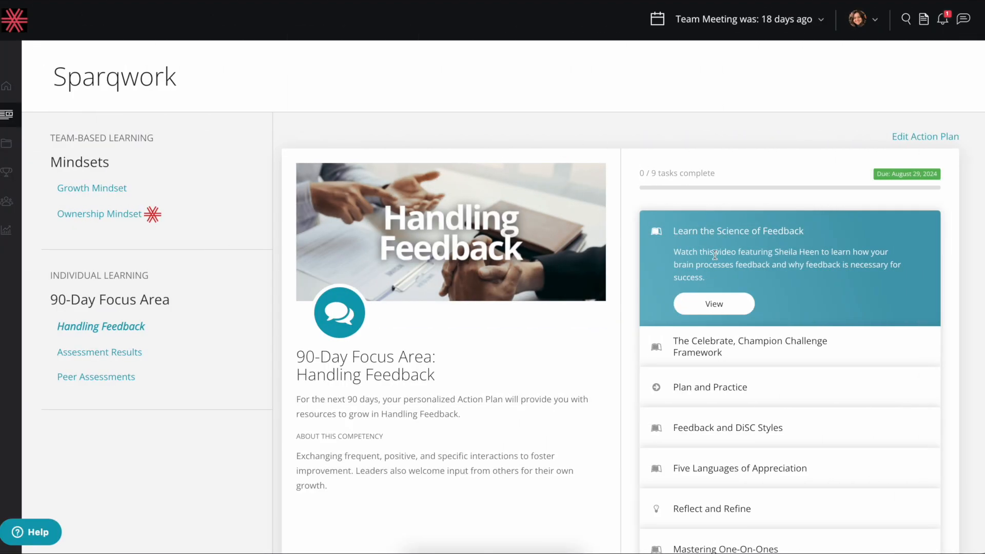
left_click(714, 304)
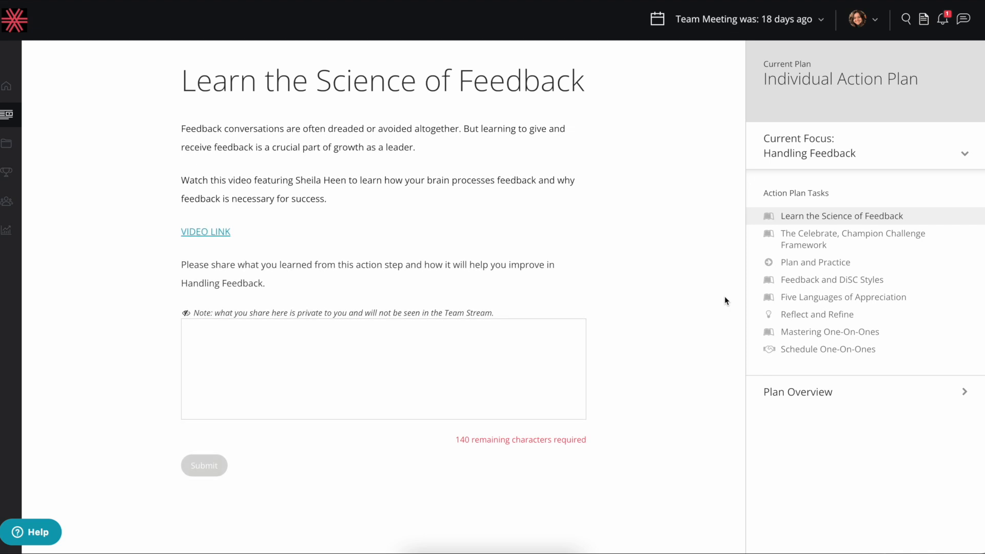
Submit a reflection on how the brain handles and processes feedback for the Science of Feedback video.
type("What I loved ab")
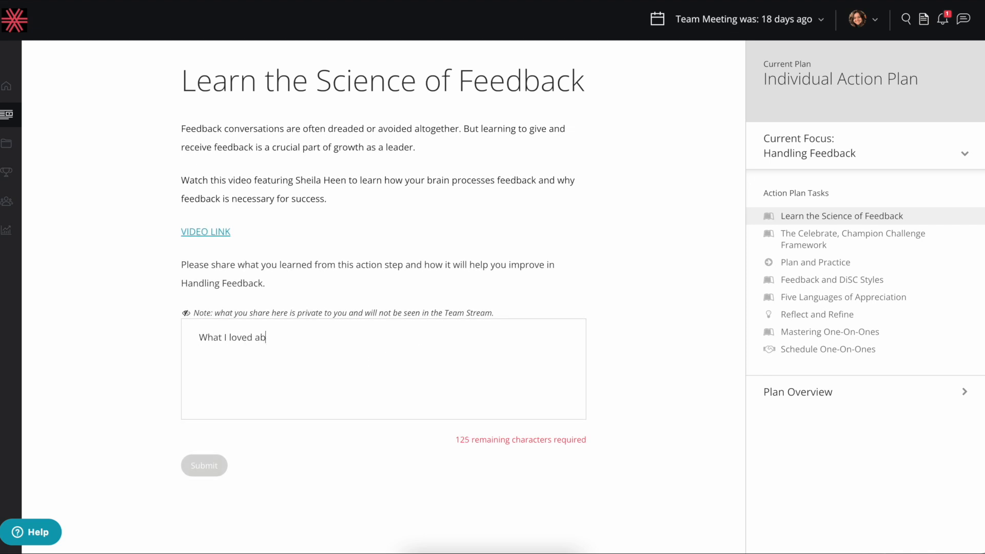
type("out this video was the focus on how the brain handled and processes de")
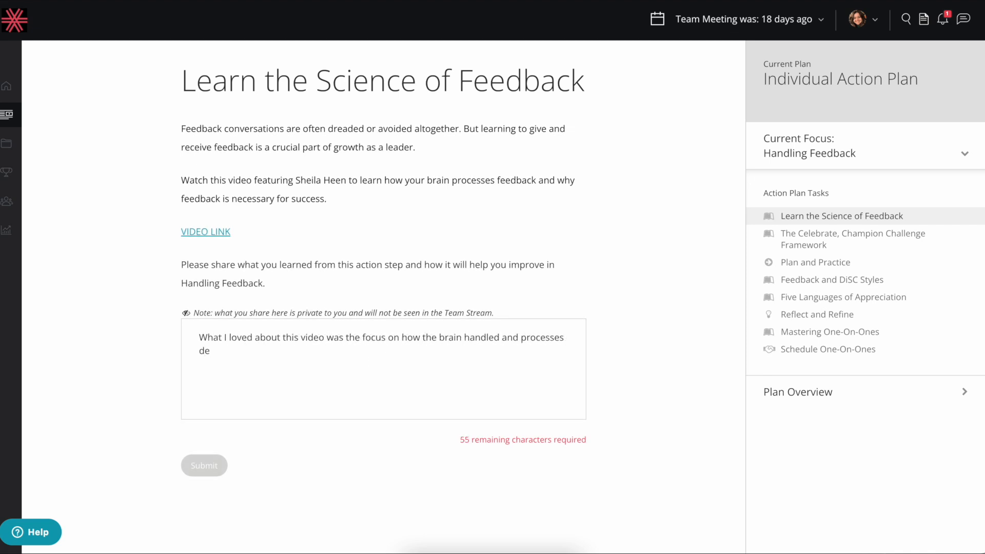
type("feedback and it gave me a new perspective to consider how I handle what people share with me.")
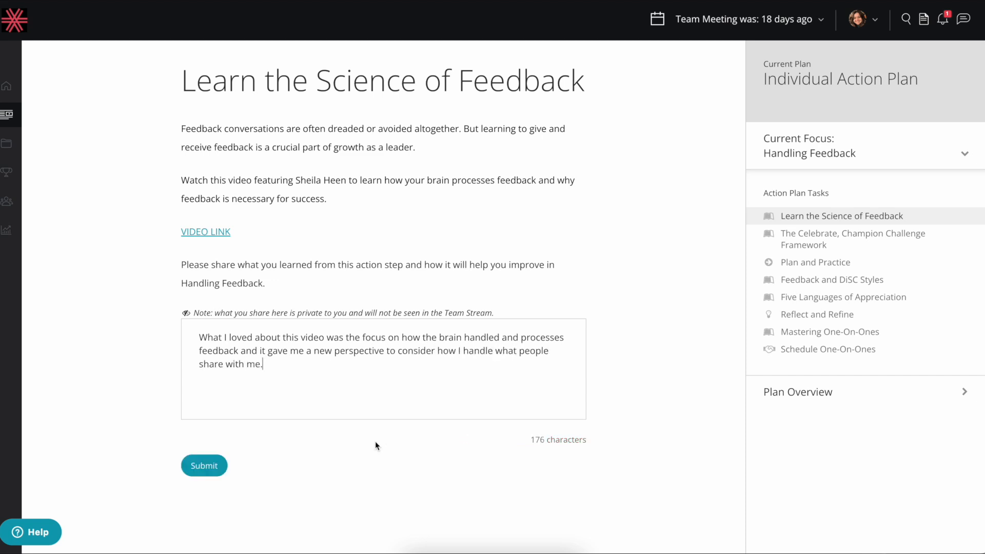
left_click(203, 466)
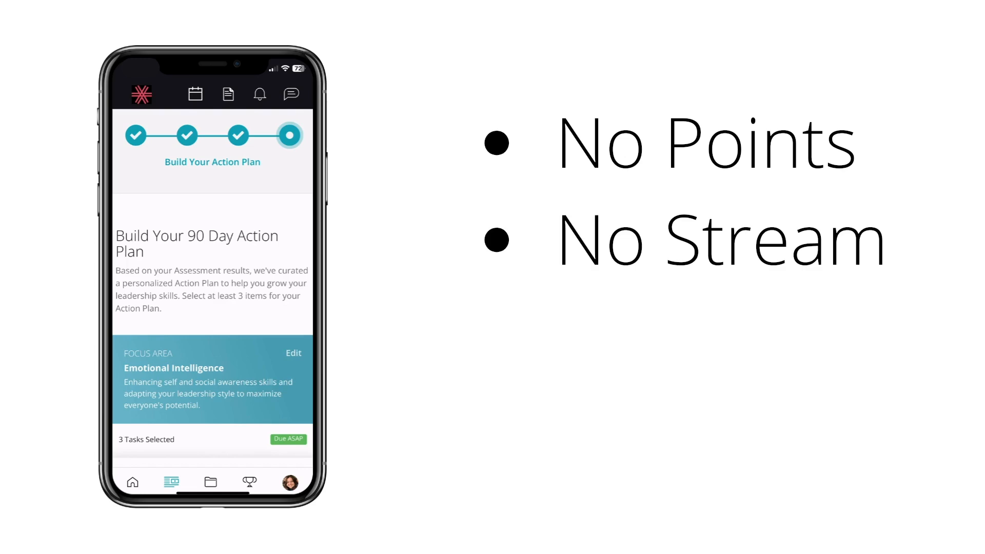
scroll("down", 3)
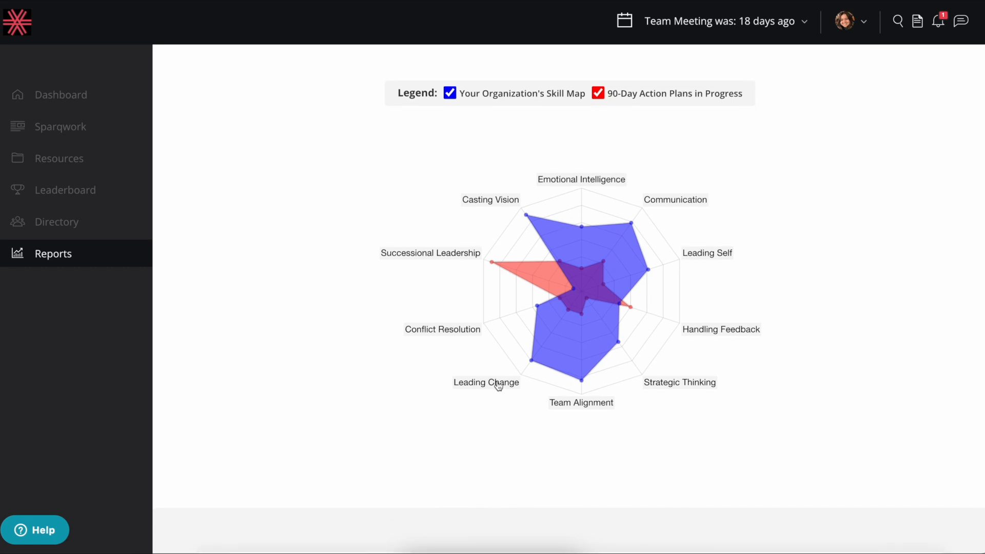
Show the radar chart's top leaders for Leading Change, then for Handling Feedback.
left_click(486, 383)
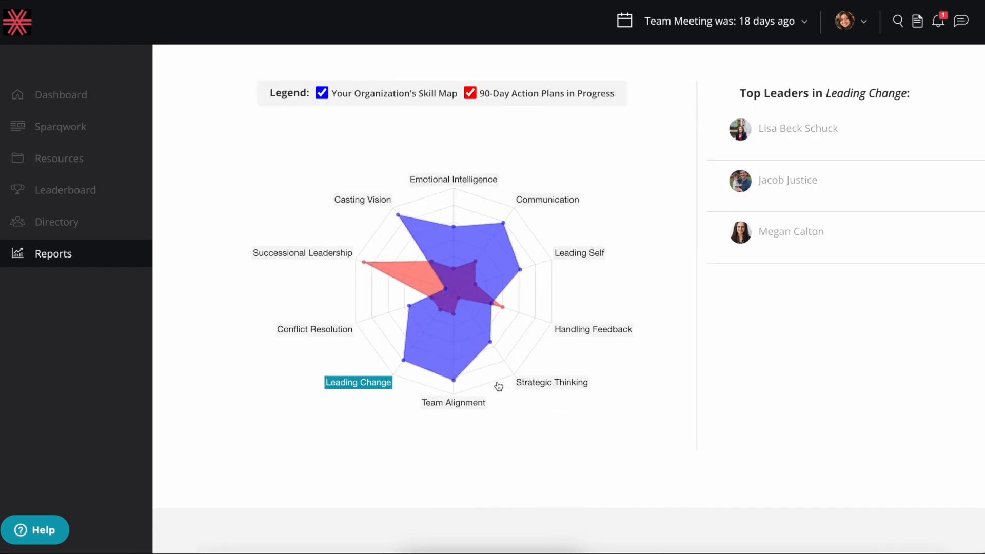
left_click(593, 330)
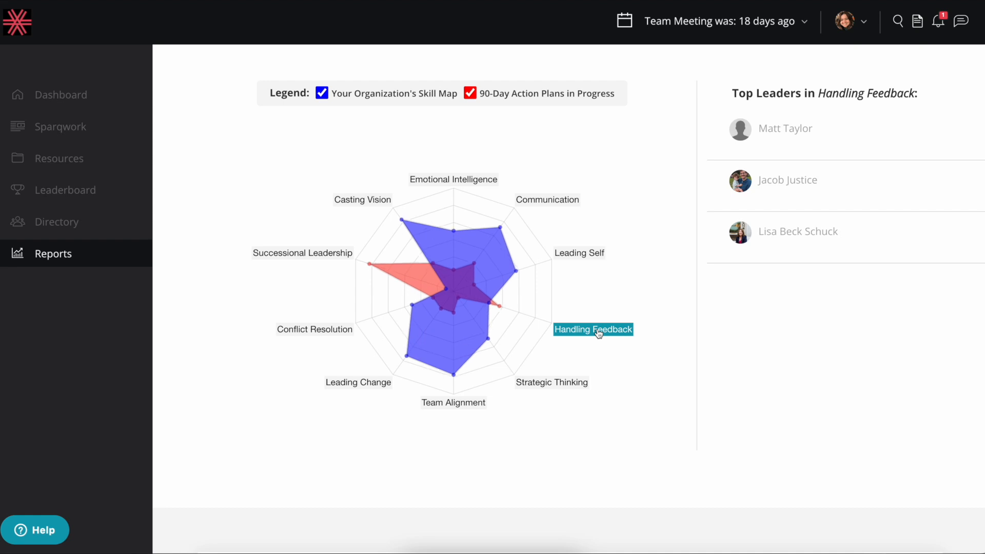
mouse_move(500, 201)
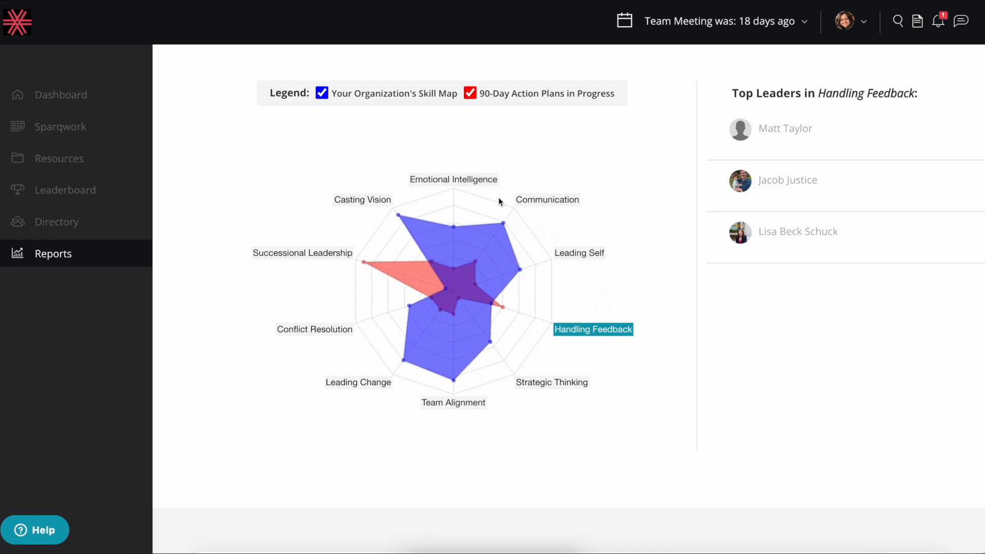